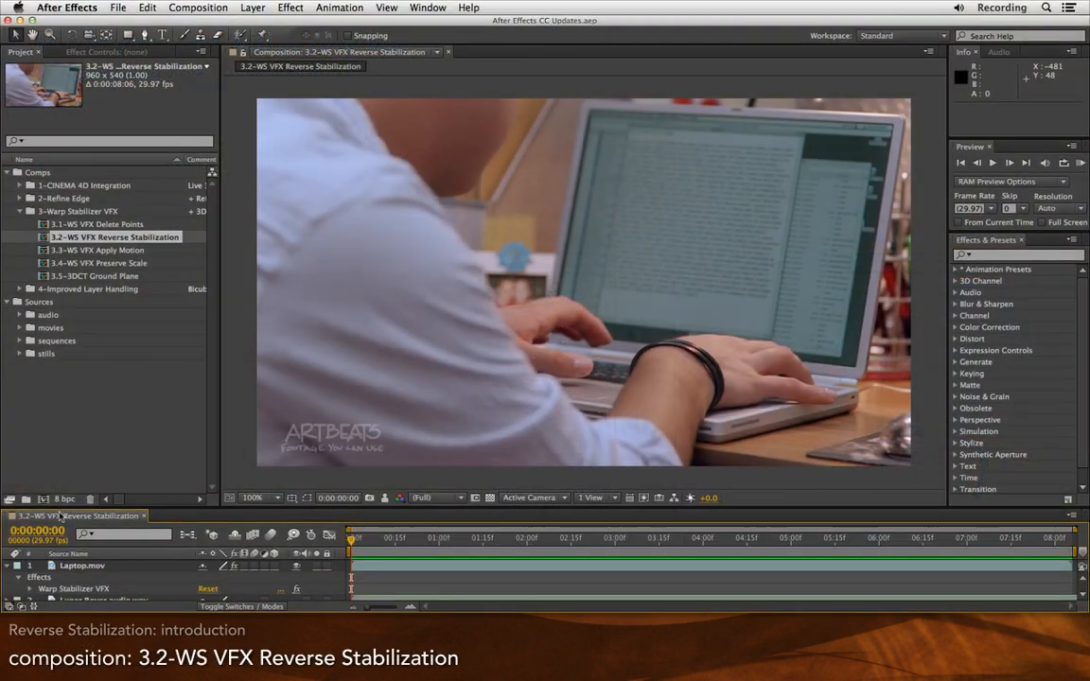
mouse_move(602, 205)
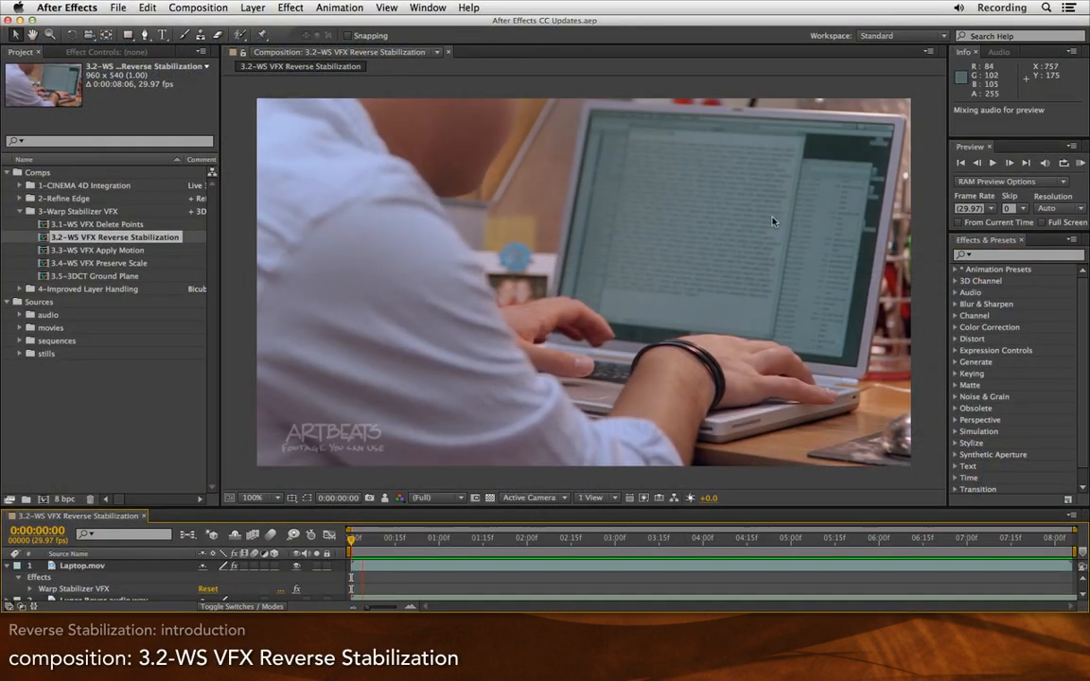
Preview the laptop clip, then show Laptop.mov's Warp Stabilizer VFX settings in Effect Controls.
left_click(1026, 163)
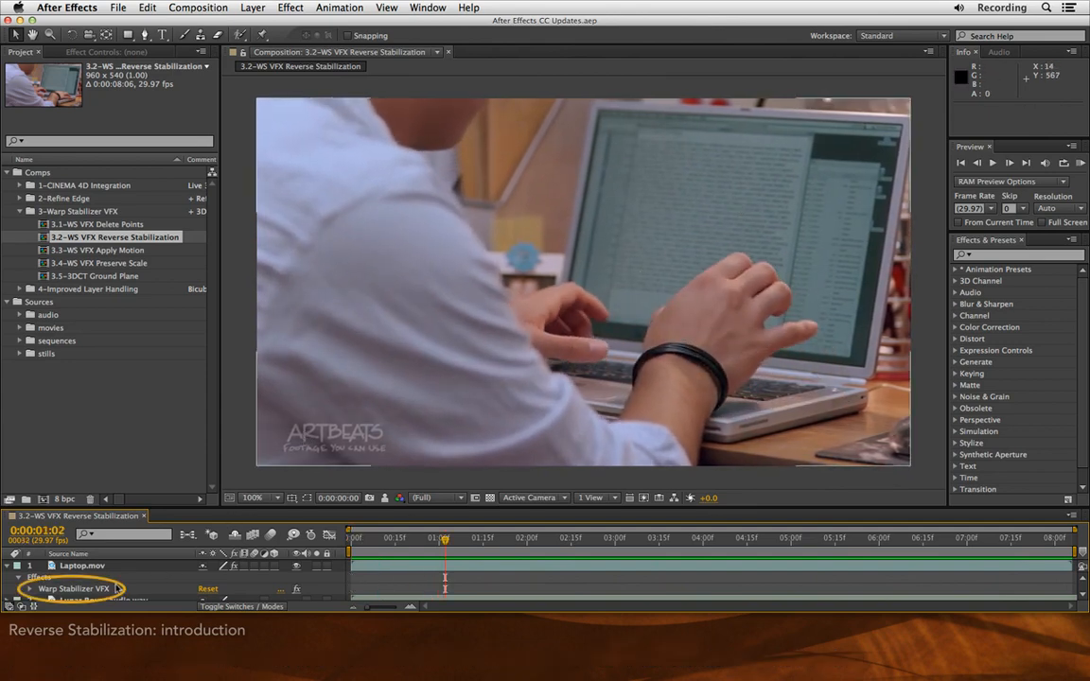
left_click(82, 564)
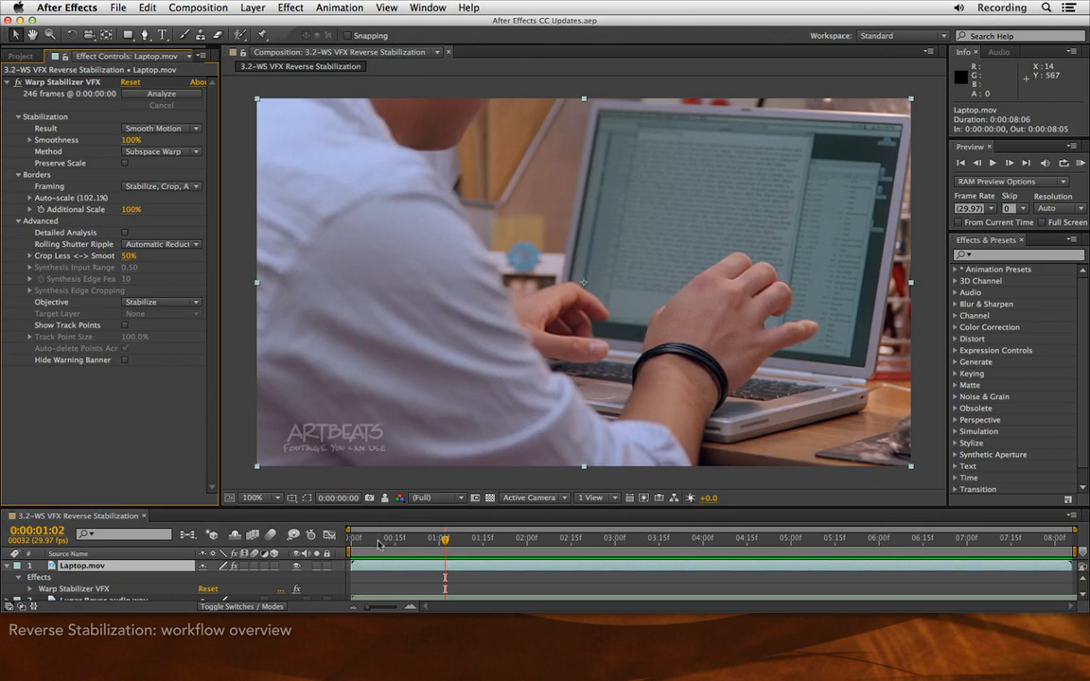
mouse_move(837, 294)
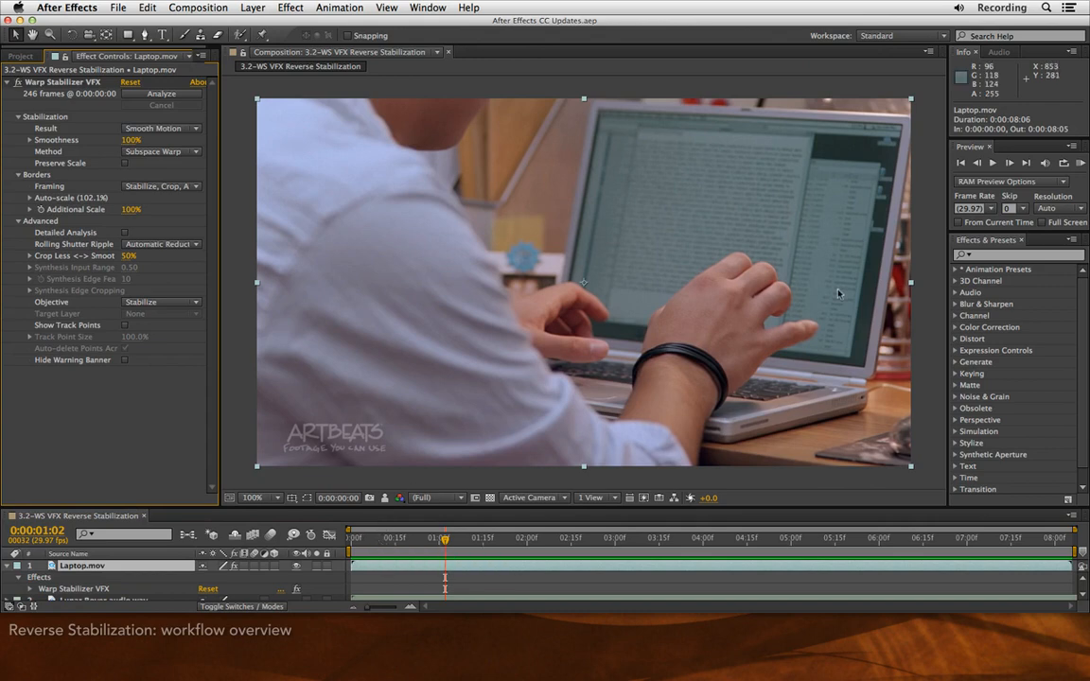
mouse_move(808, 414)
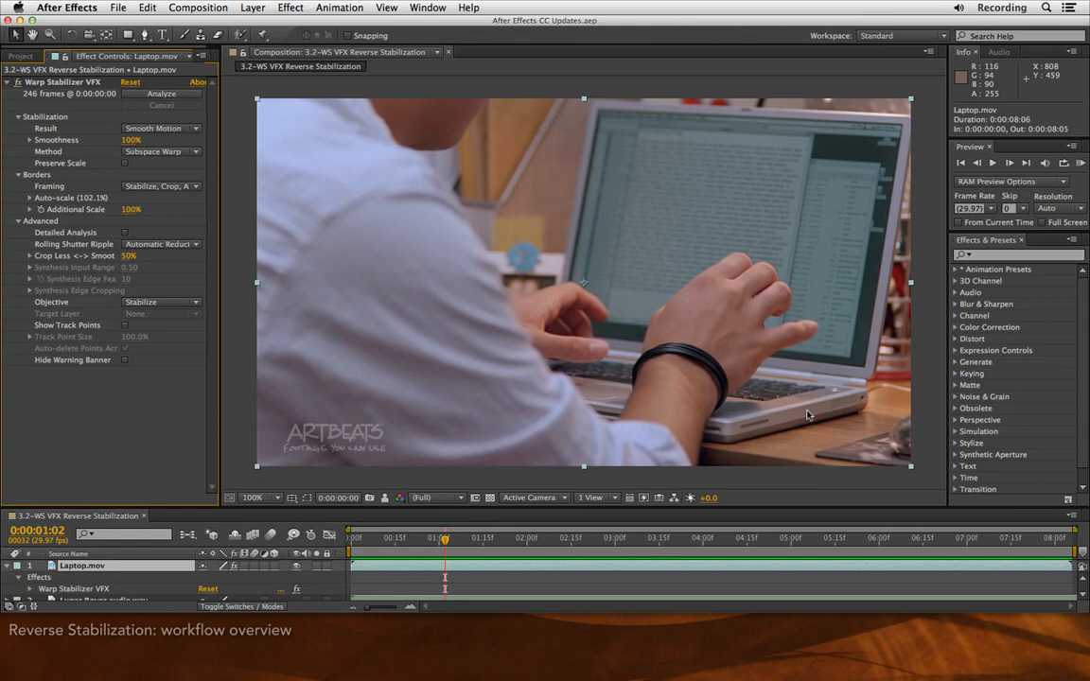
mouse_move(170, 137)
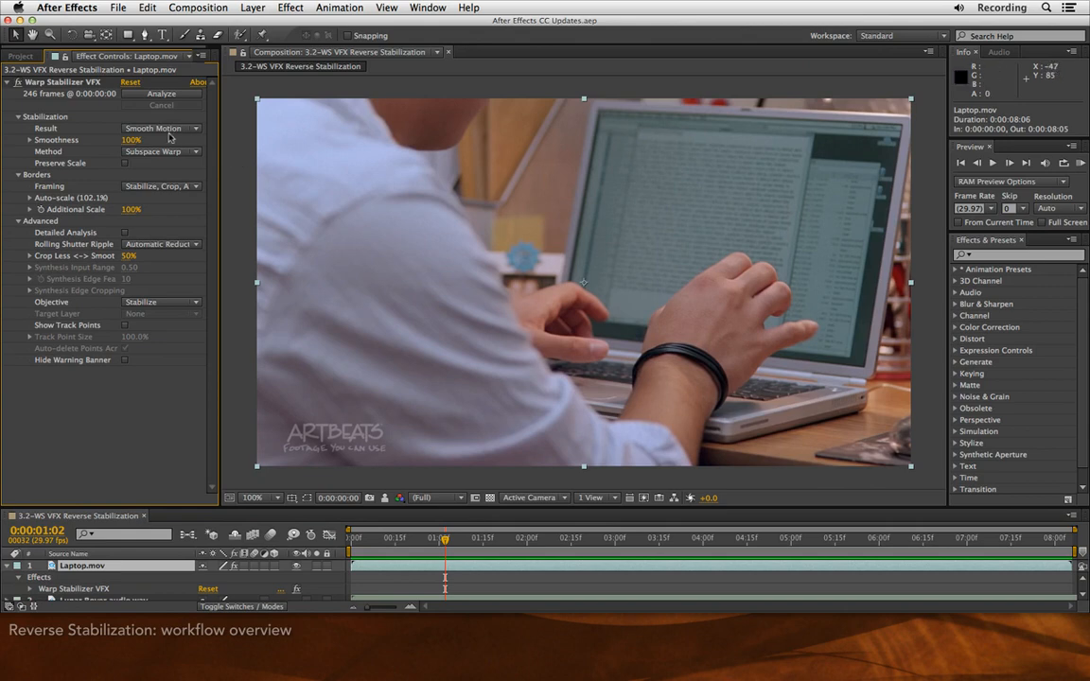
Set Warp Stabilizer's Result to No Motion so the clip re-stabilizes.
left_click(161, 128)
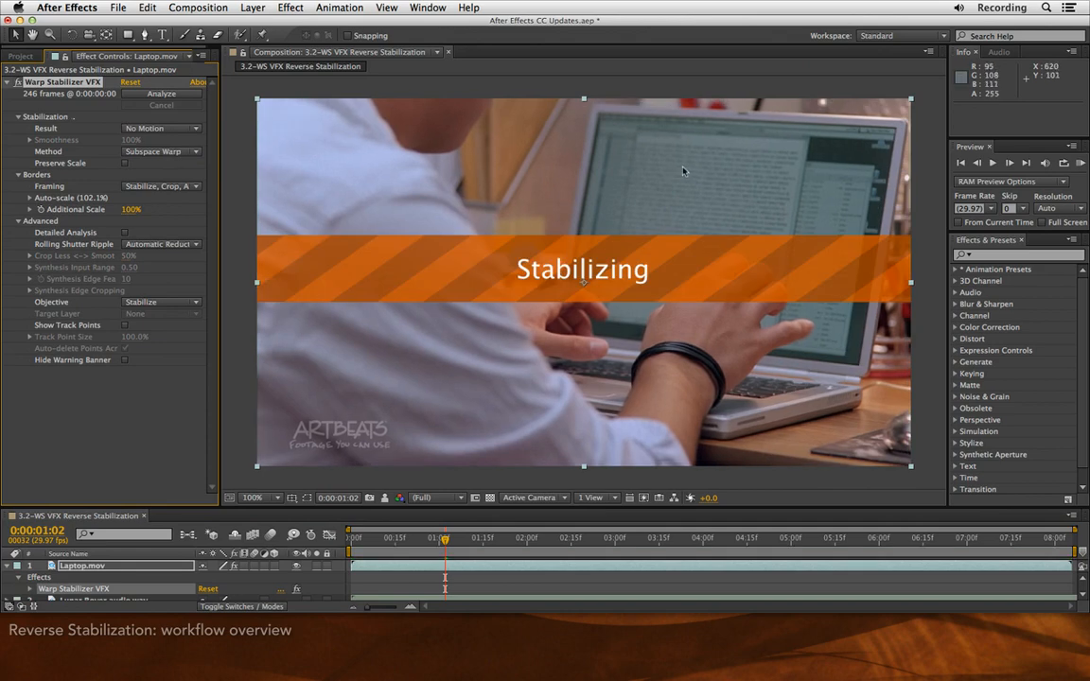
mouse_move(788, 158)
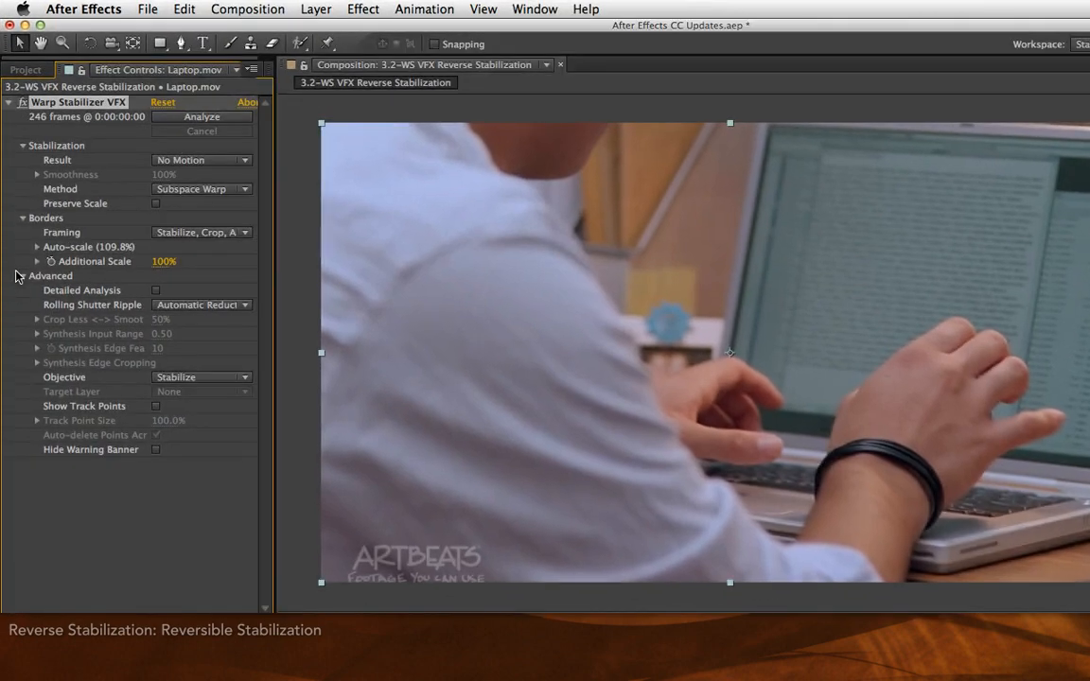
mouse_move(26, 333)
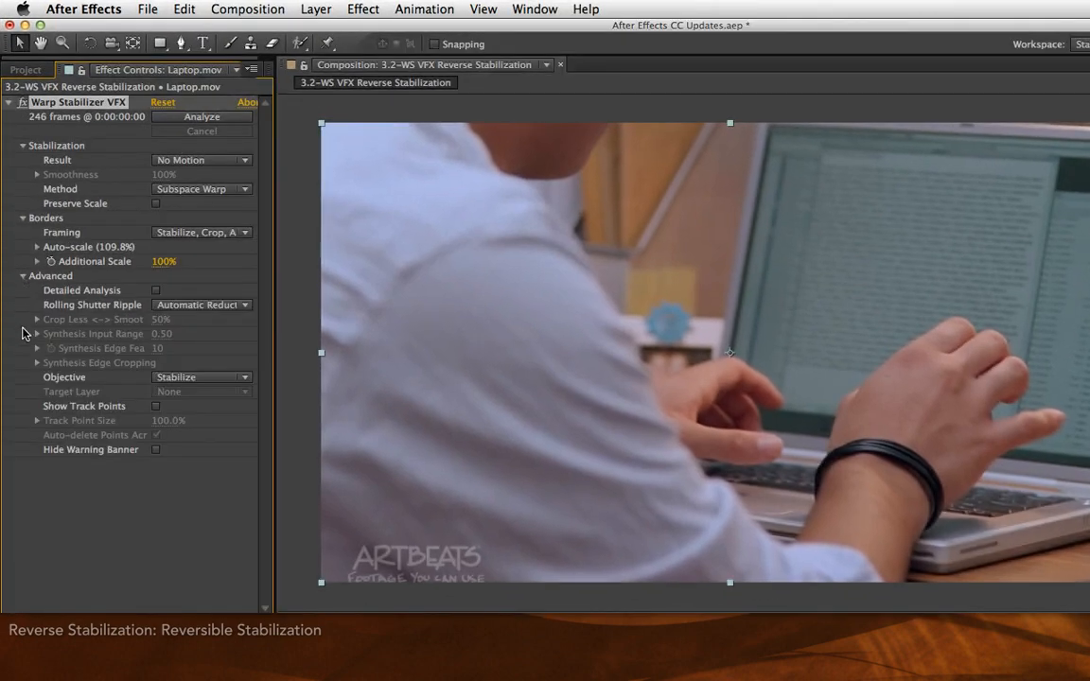
mouse_move(218, 384)
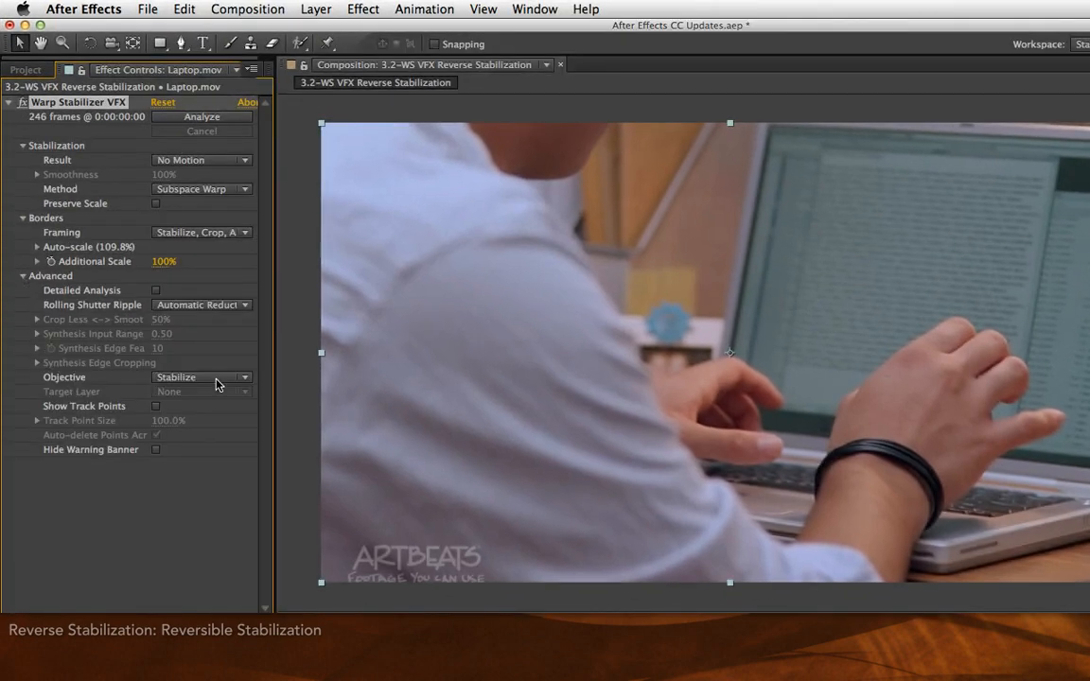
Set Warp Stabilizer's Objective to Reversible Stabilization, switching framing to Stabilize Only.
left_click(201, 377)
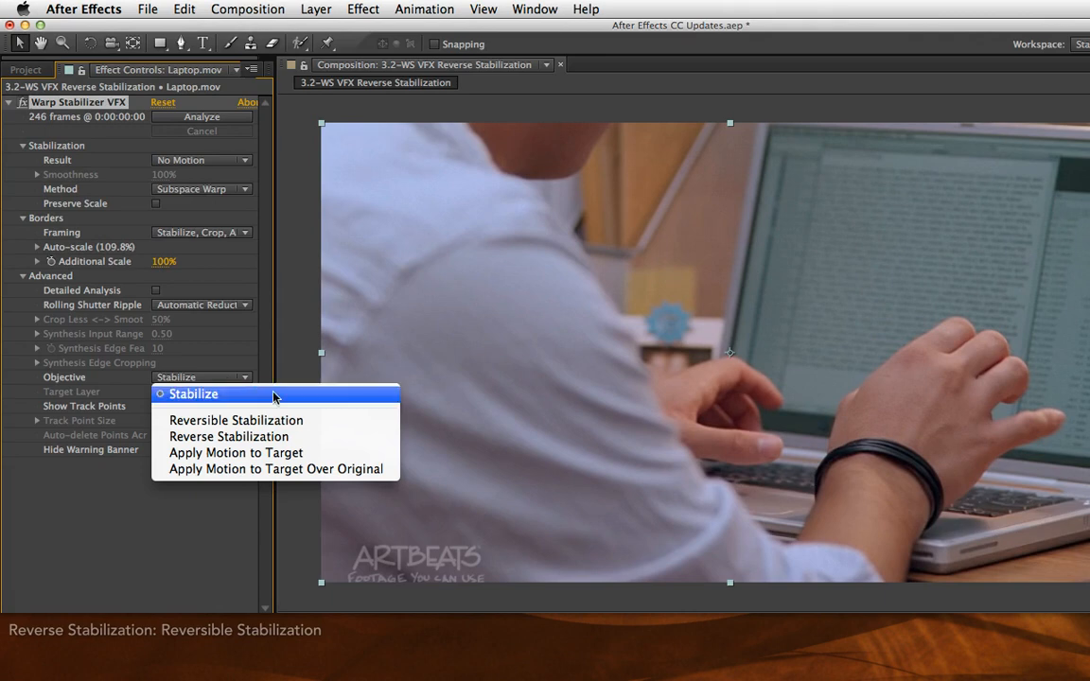
mouse_move(369, 433)
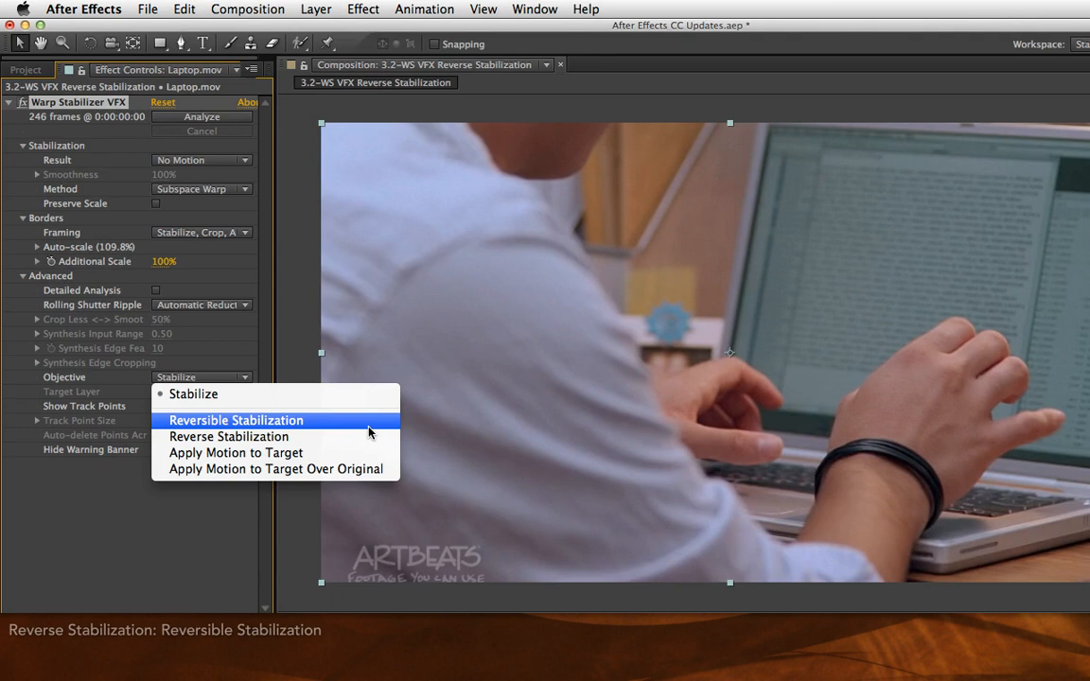
left_click(236, 421)
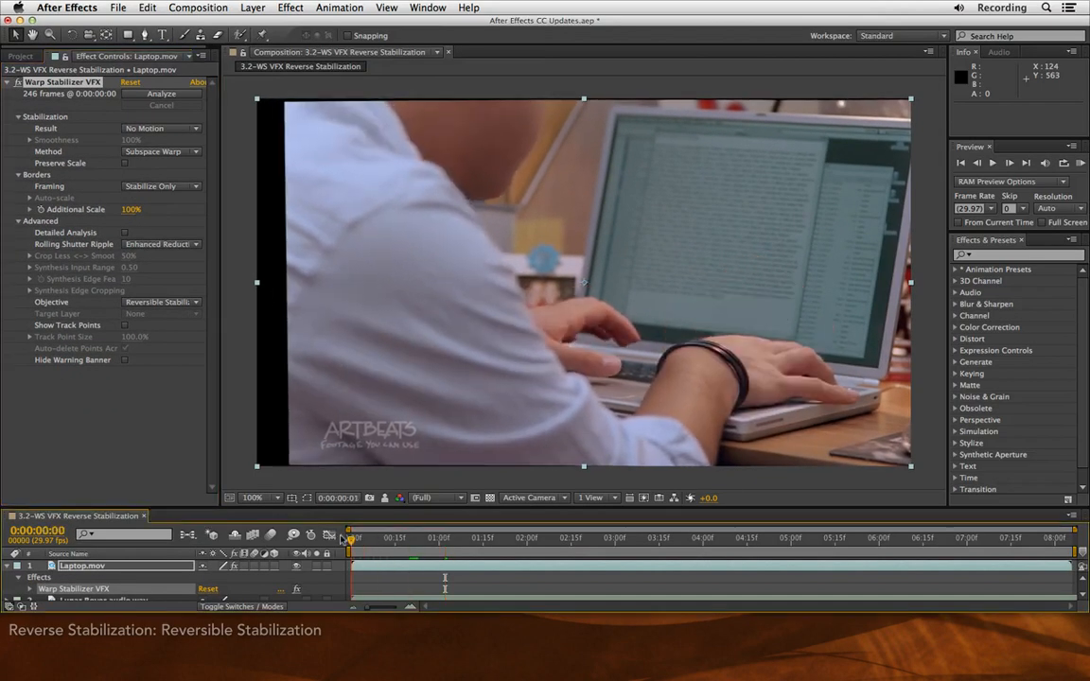
left_click(880, 538)
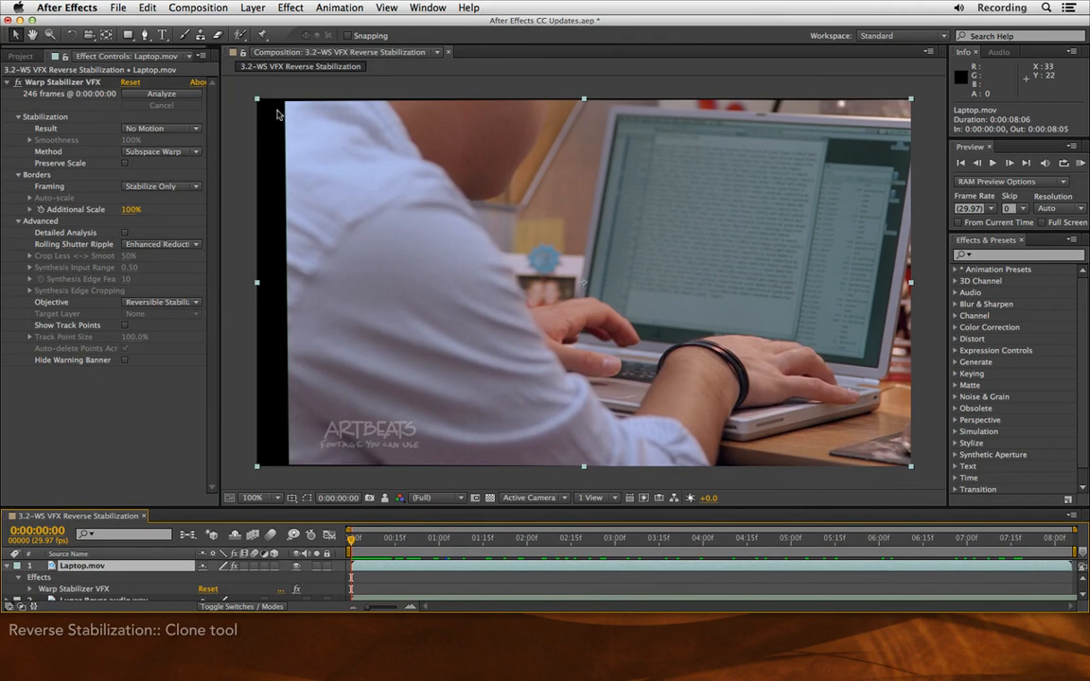
mouse_move(200, 35)
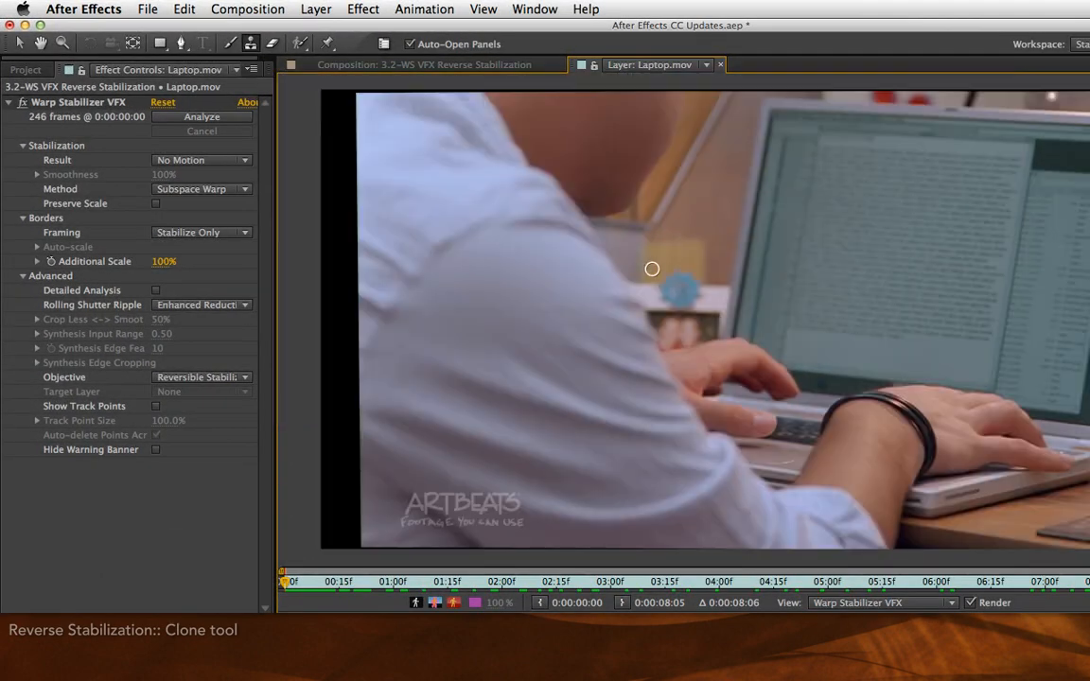
mouse_move(772, 110)
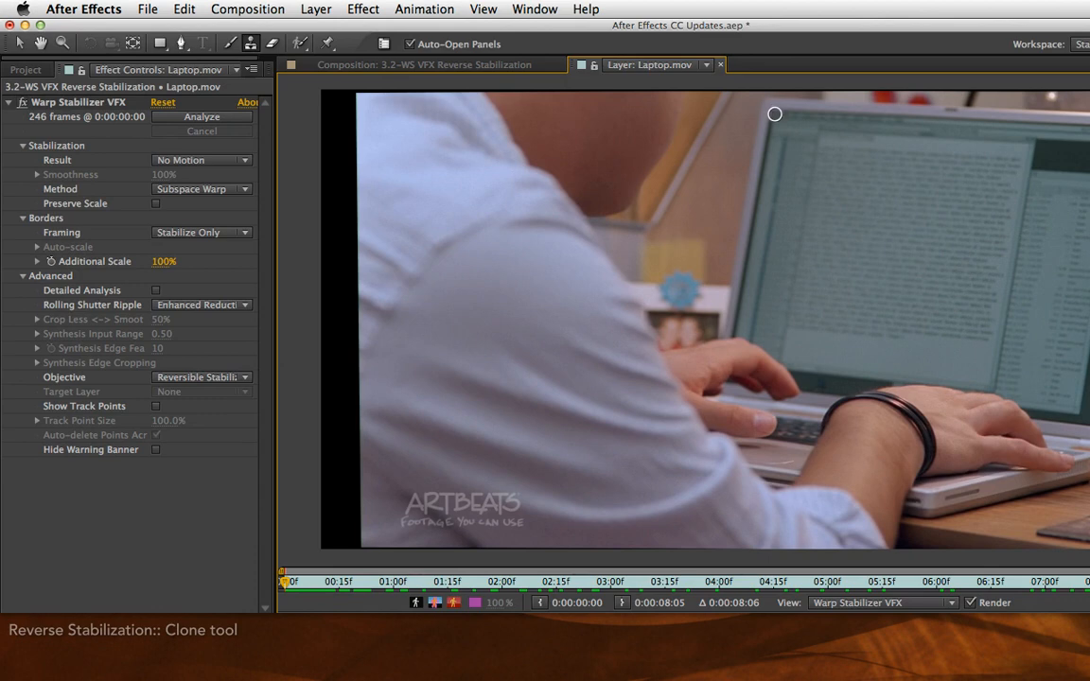
mouse_move(774, 114)
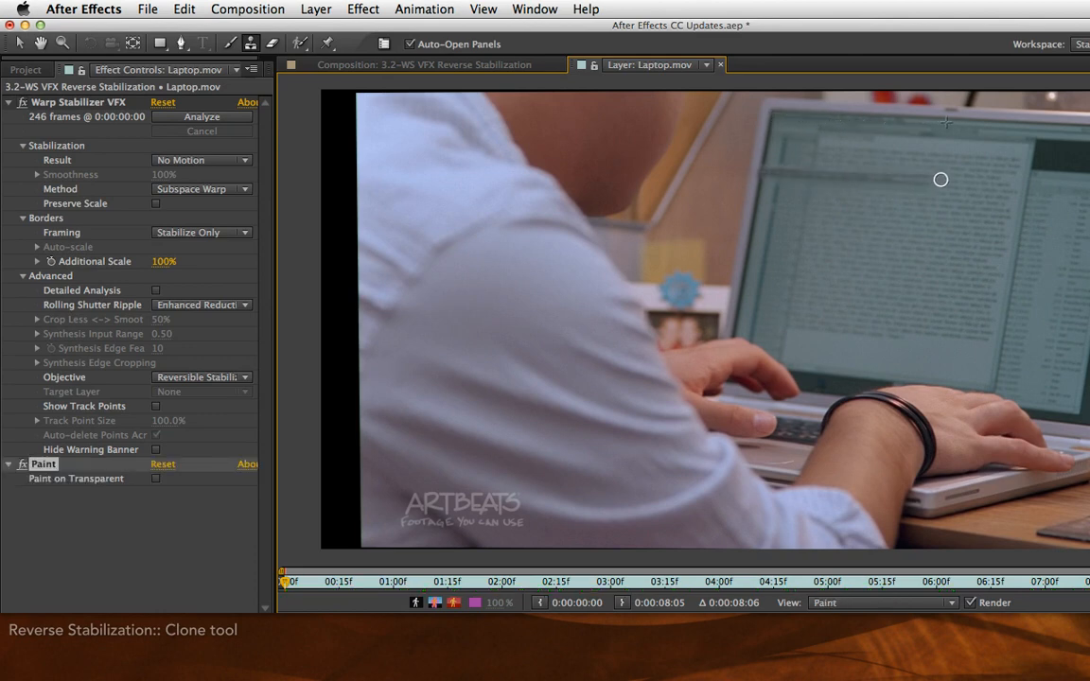
mouse_move(1022, 188)
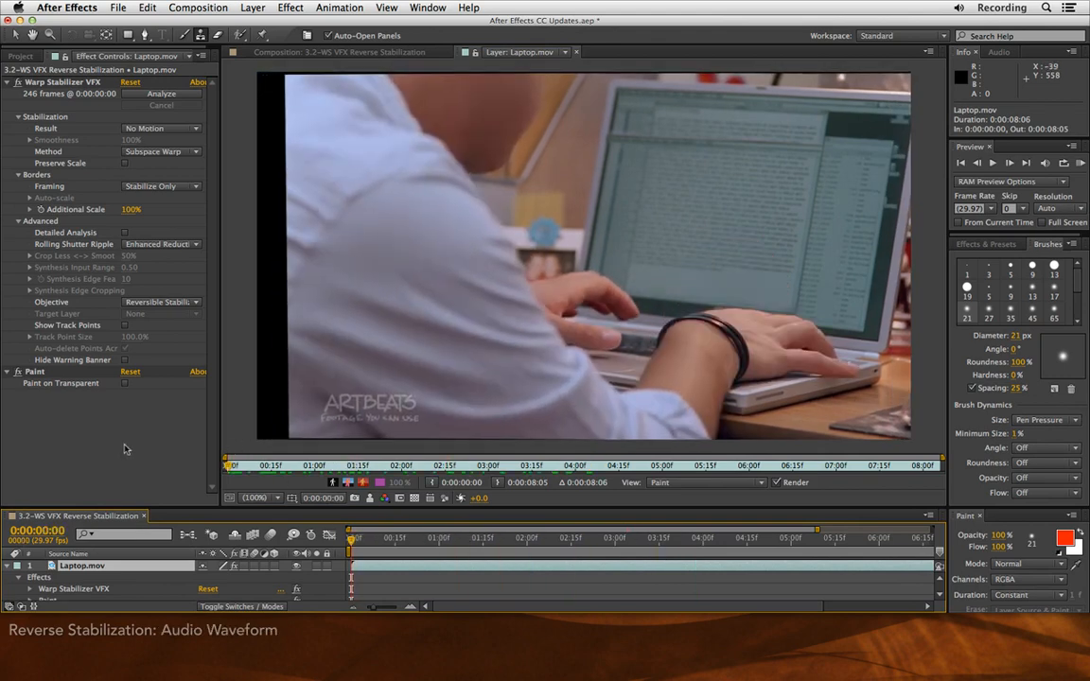
Add Audio Waveform and drag its start and end points to the screen's top corners.
left_click(291, 8)
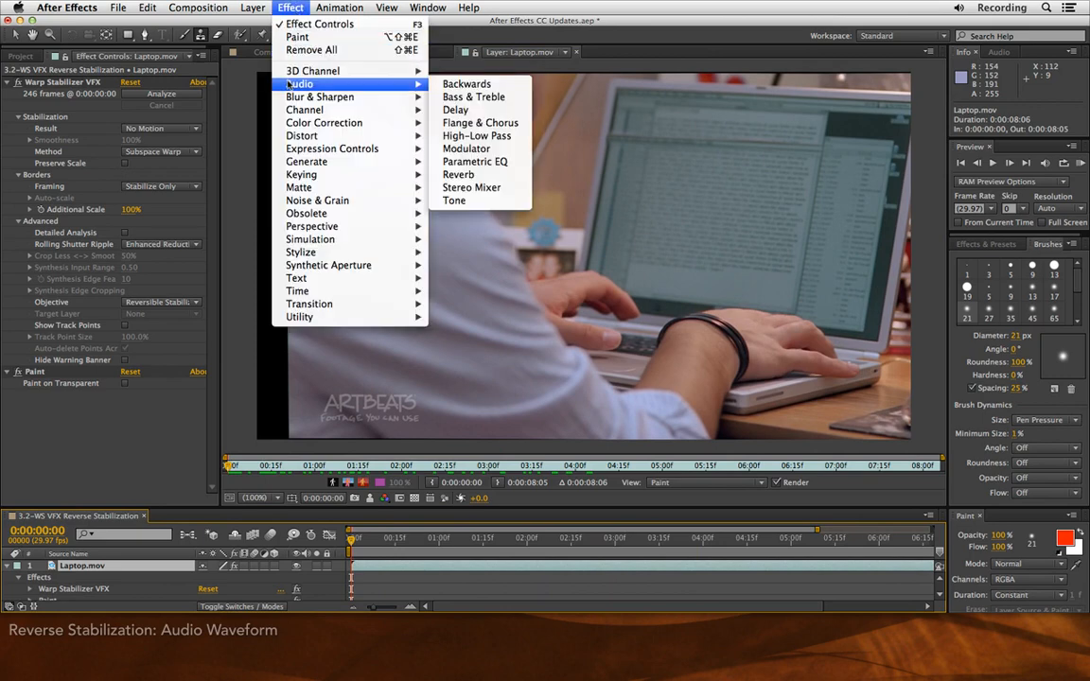
mouse_move(305, 160)
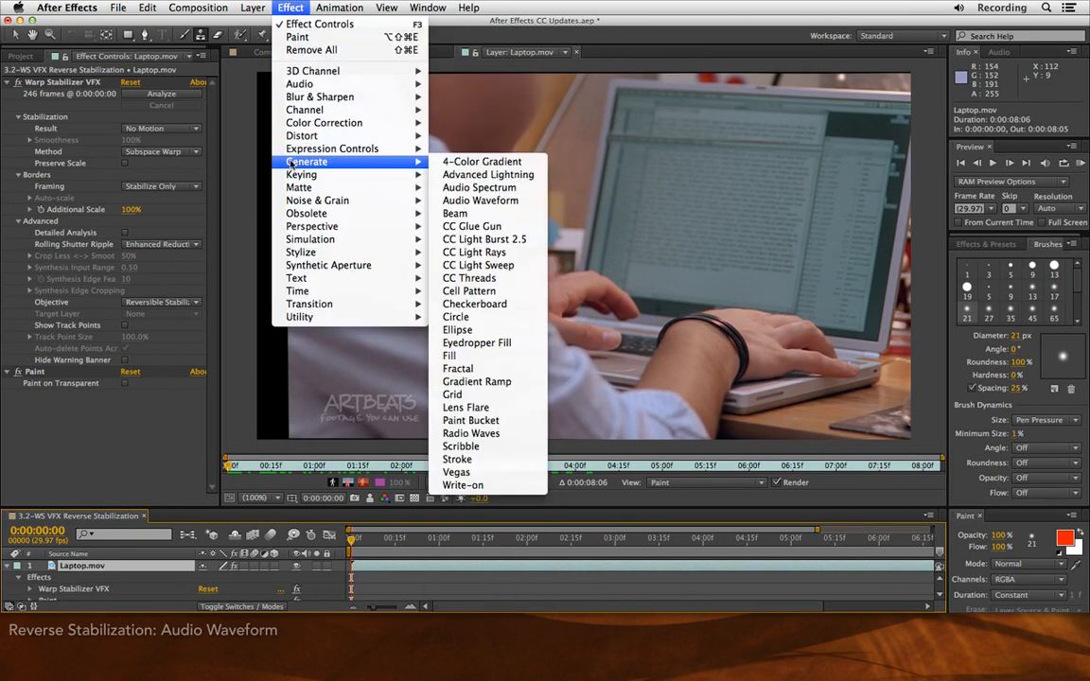
mouse_move(481, 200)
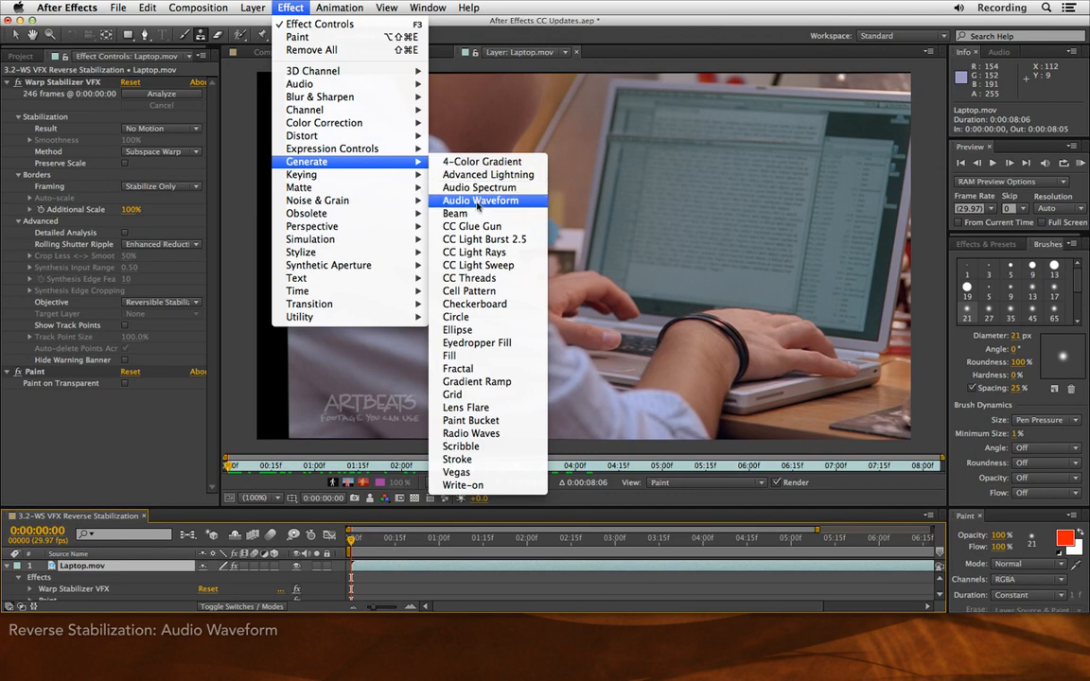
left_click(481, 199)
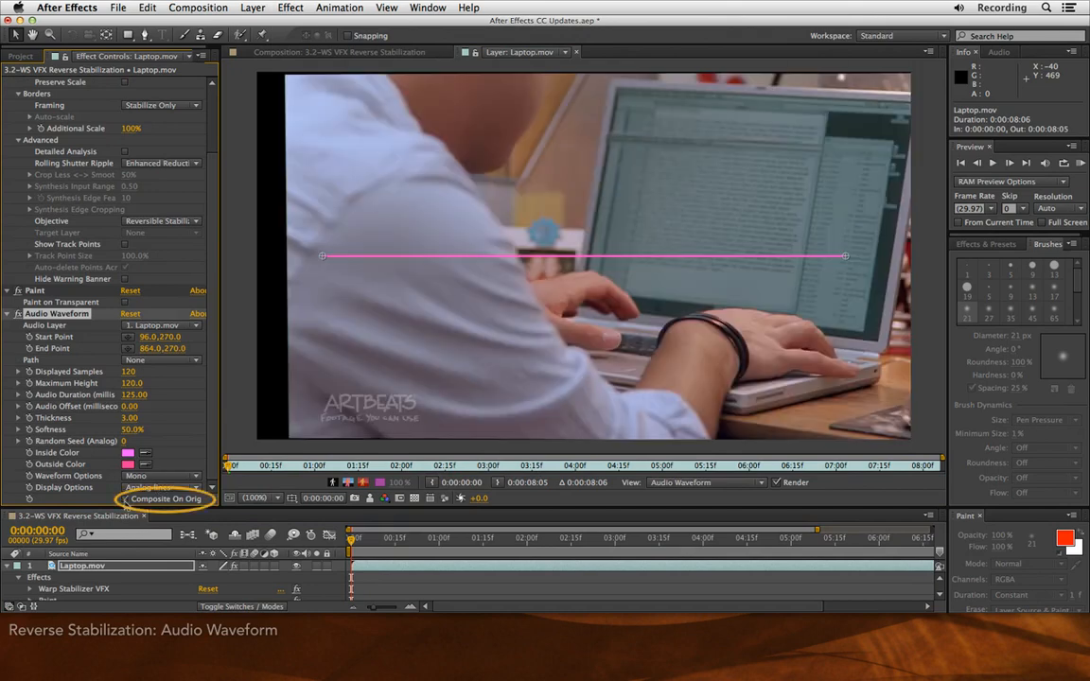
left_click_drag(322, 257, 470, 171)
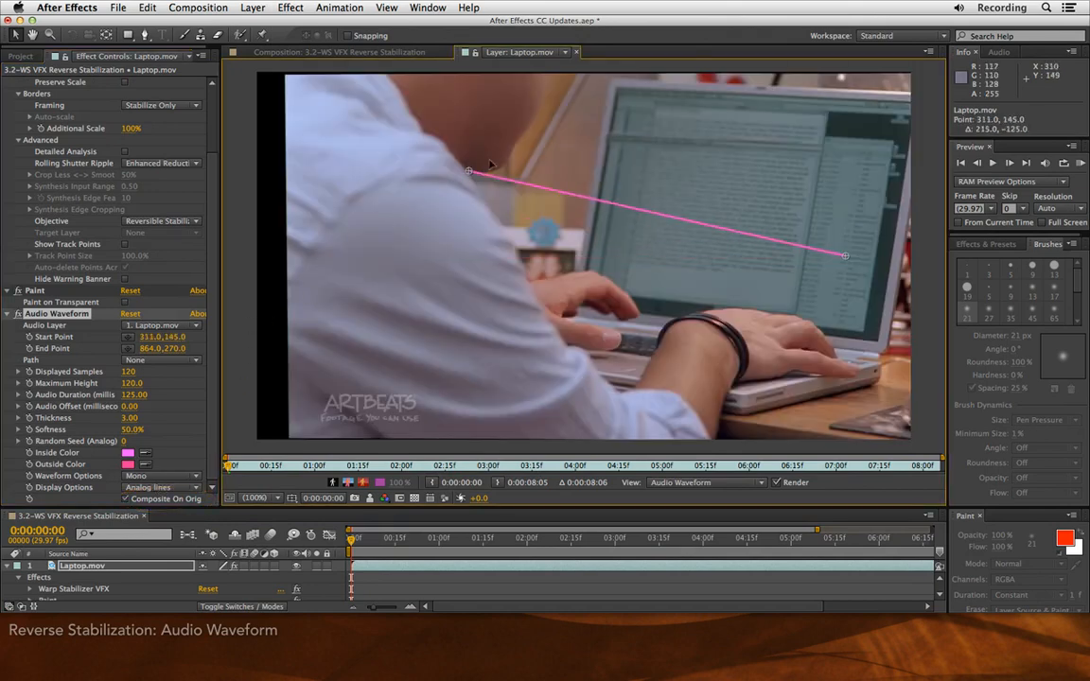
left_click_drag(470, 171, 624, 99)
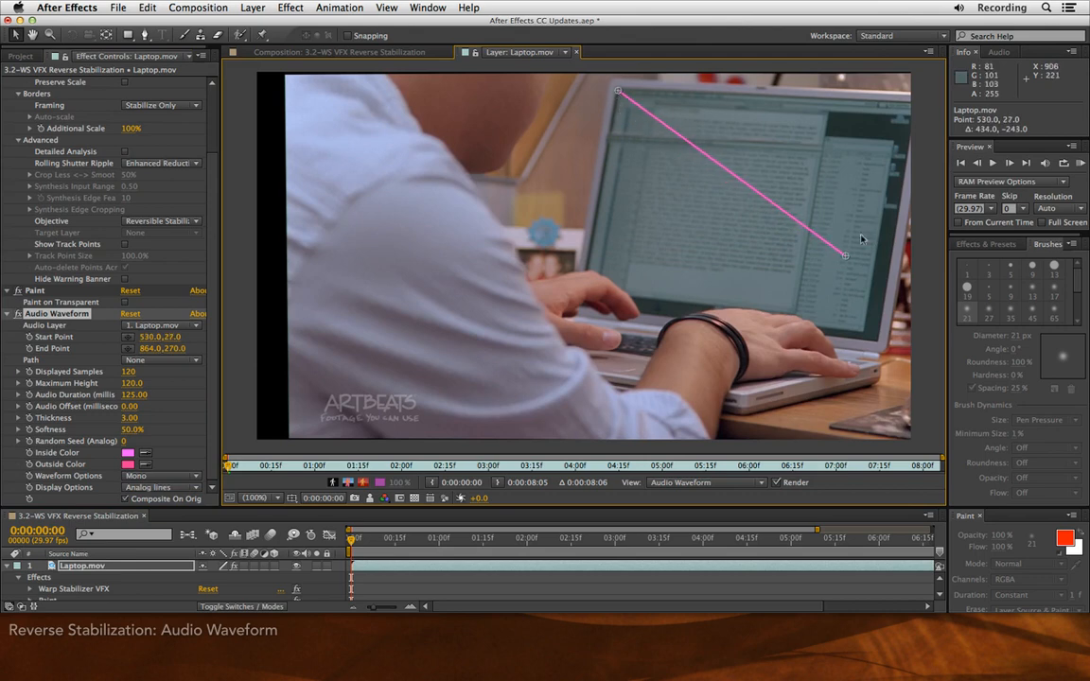
left_click_drag(845, 255, 909, 104)
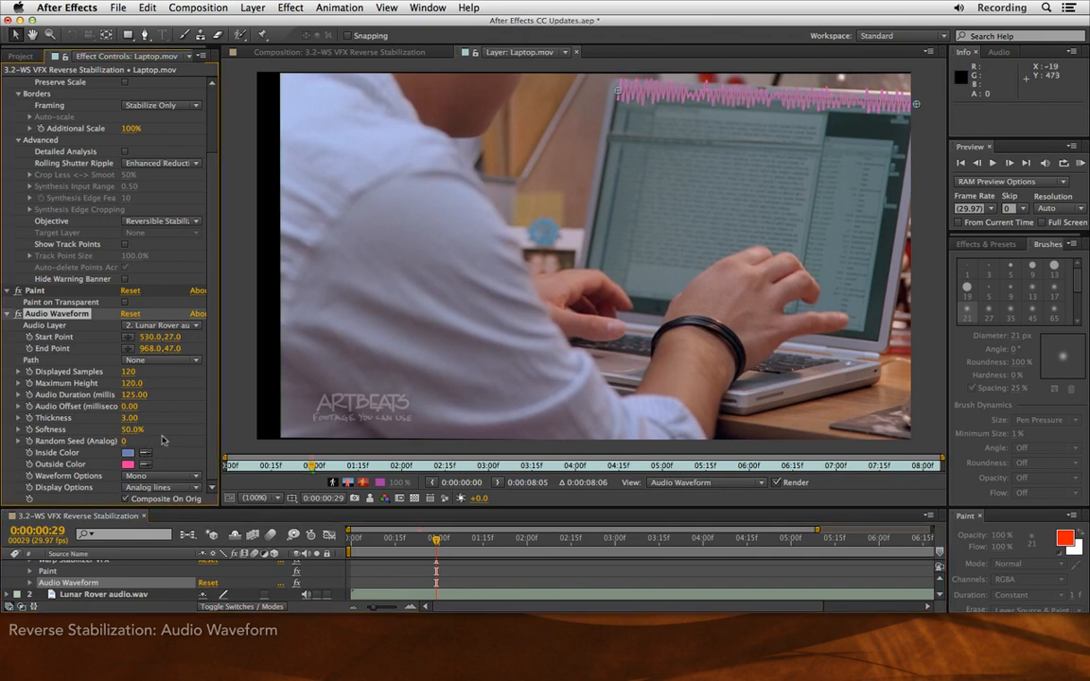
mouse_move(367, 123)
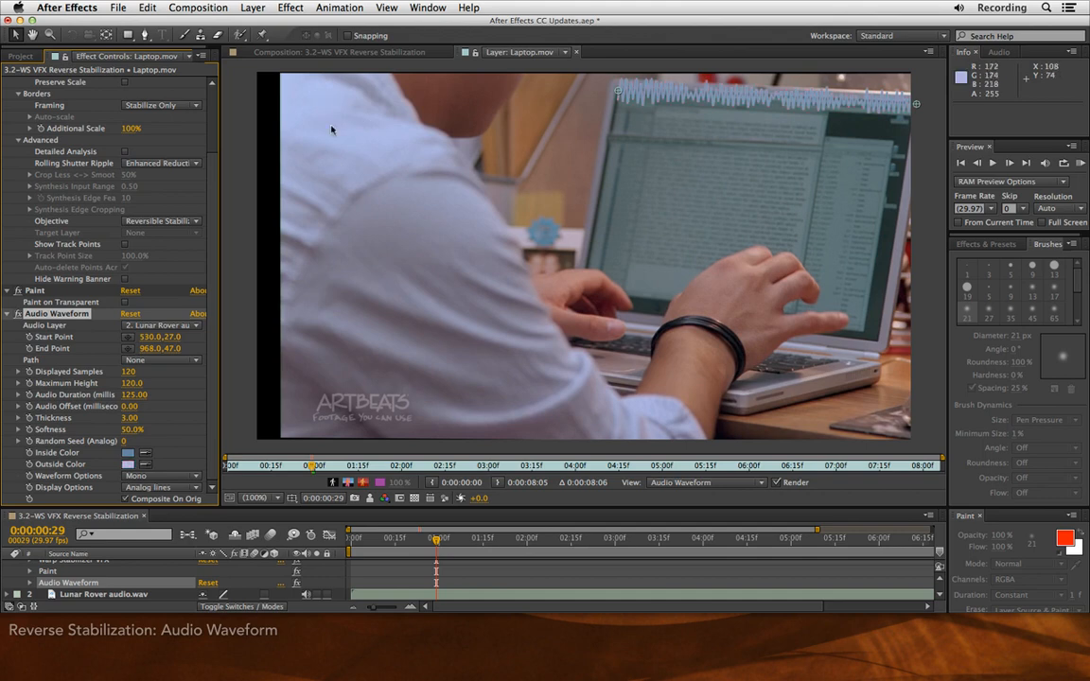
mouse_move(624, 169)
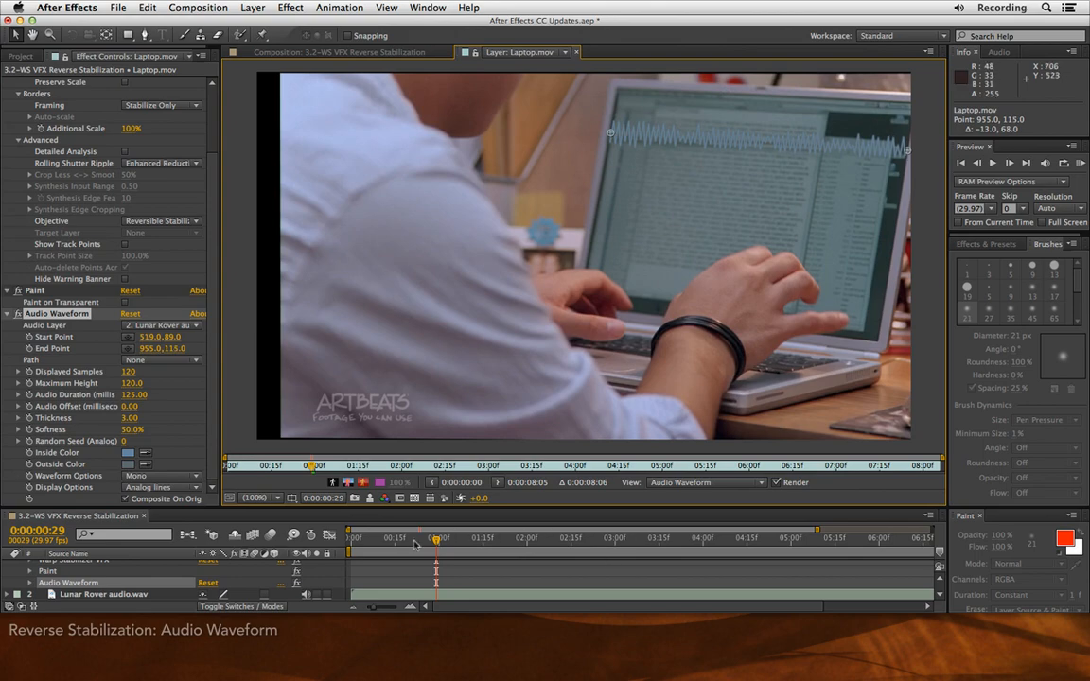
Recolor the Lunar Rover audio waveform blue and lower it along the screen's top edge.
left_click(767, 537)
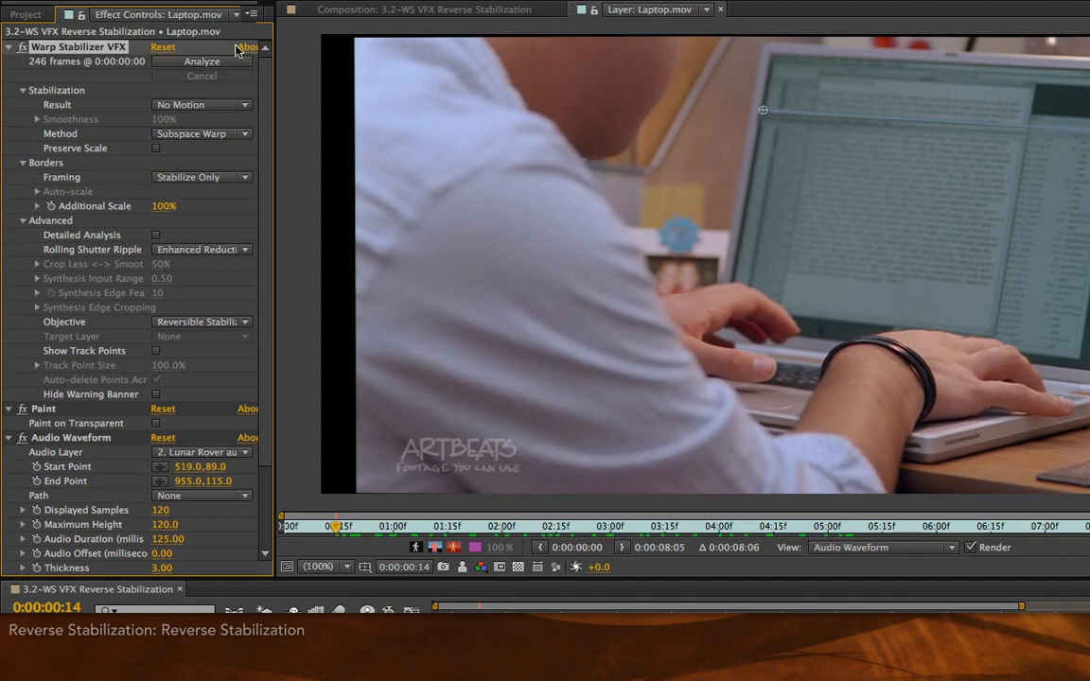
mouse_move(146, 57)
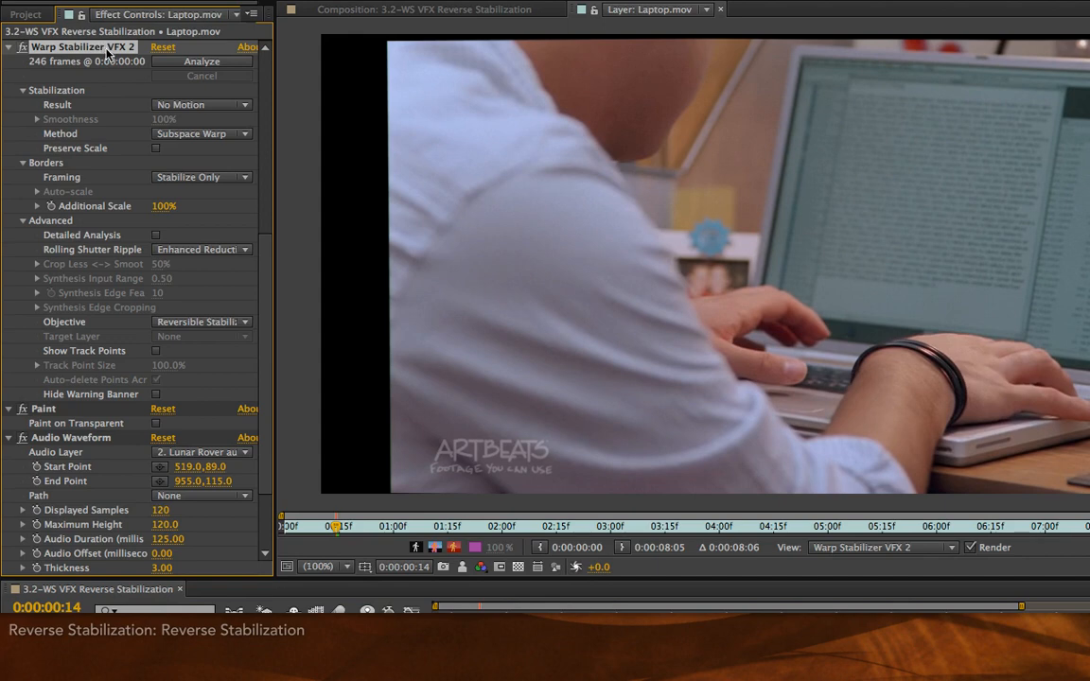
Set the copied Warp Stabilizer below Audio Waveform to Reverse Stabilization.
scroll("down", 3)
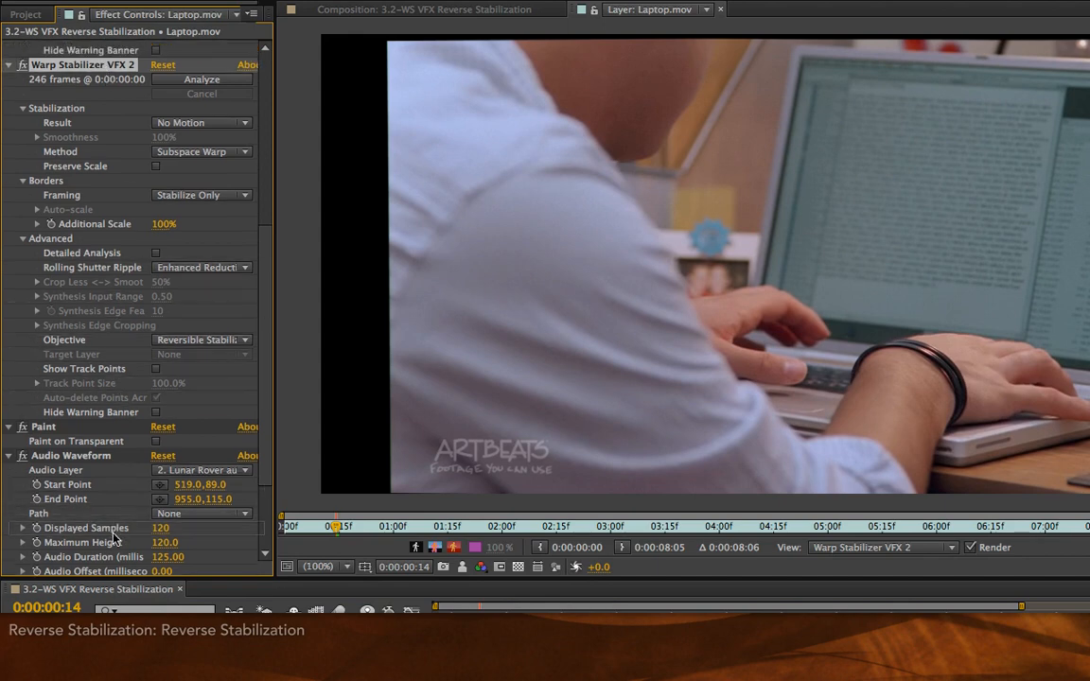
scroll("down", 3)
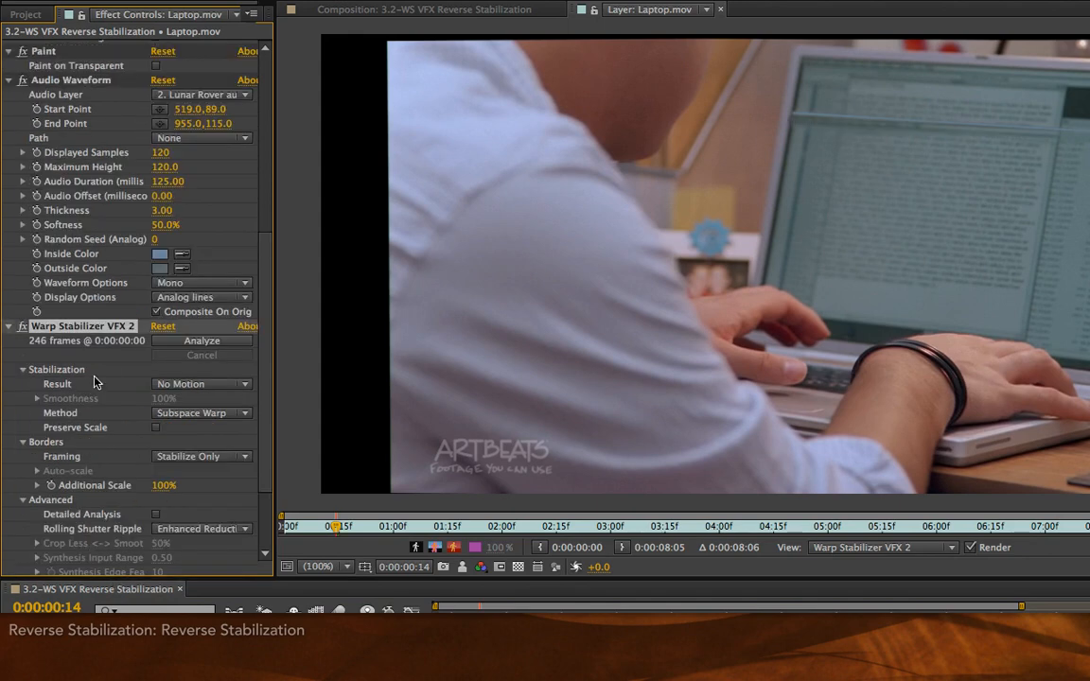
mouse_move(94, 514)
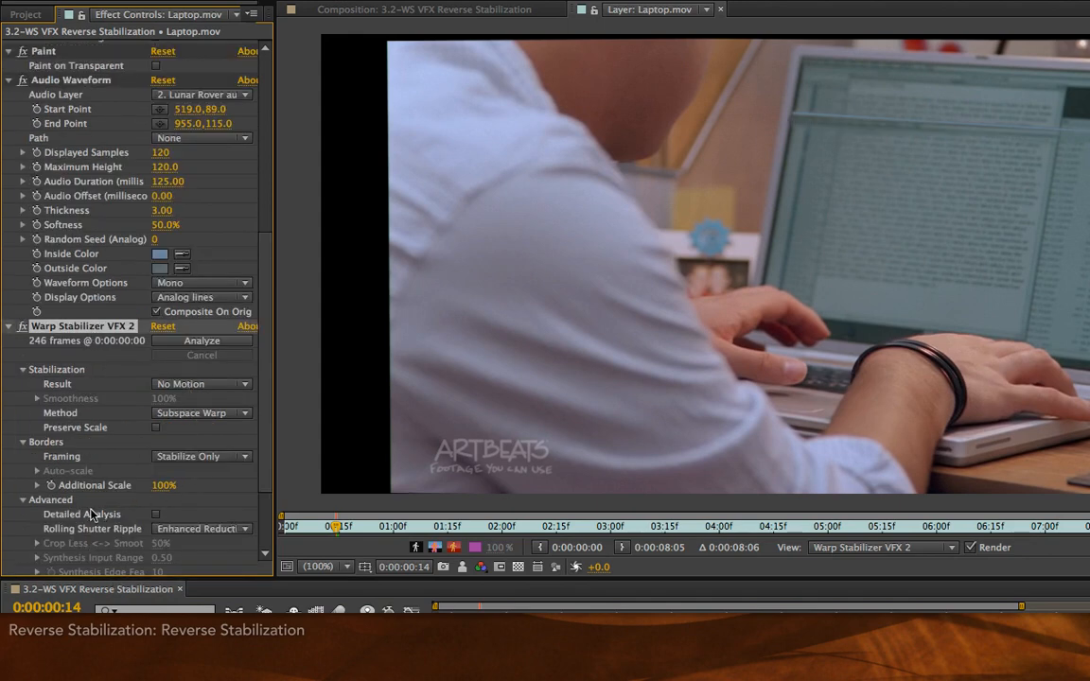
scroll("down", 3)
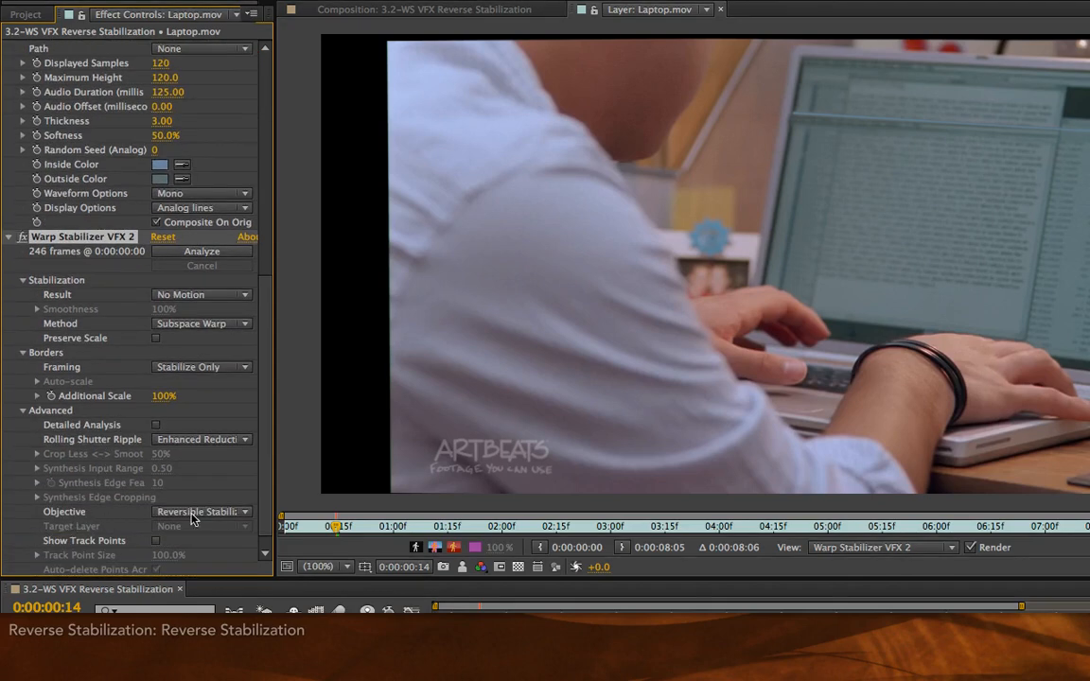
left_click(201, 511)
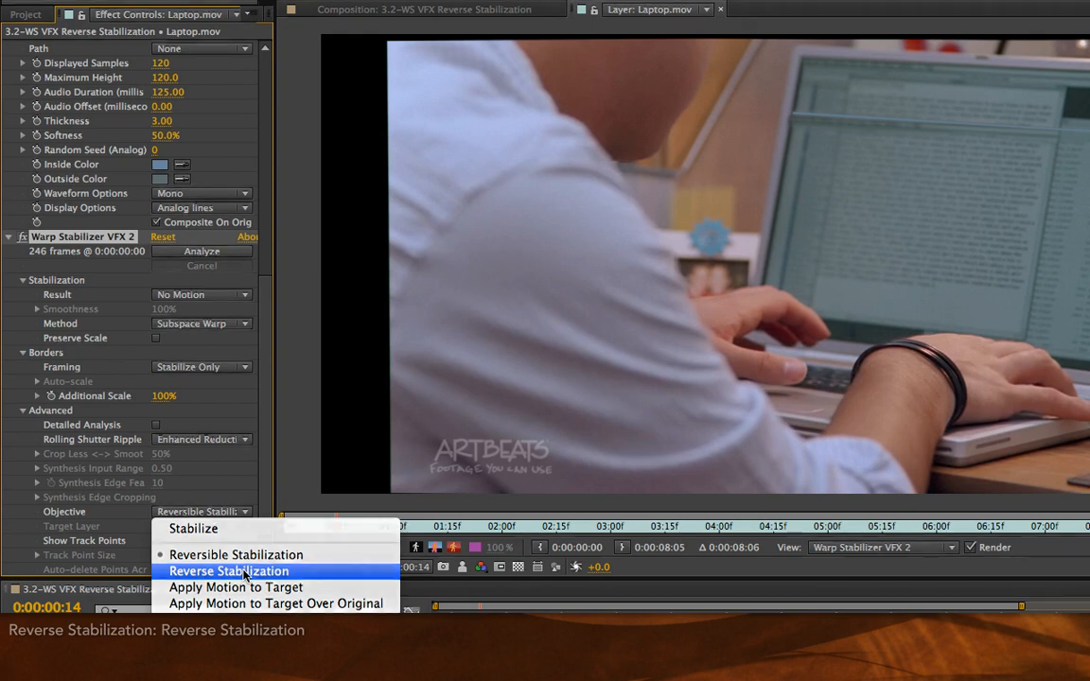
left_click(229, 571)
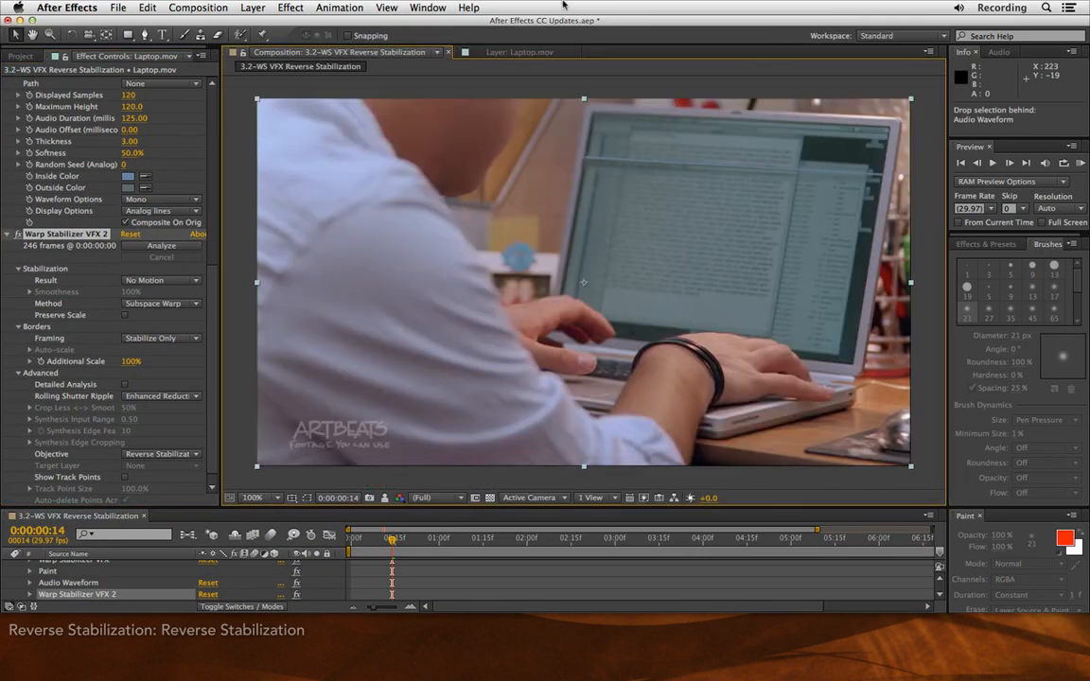
Show the composition at frame 17, with the waveform tracking the laptop screen's top edge.
left_click(160, 245)
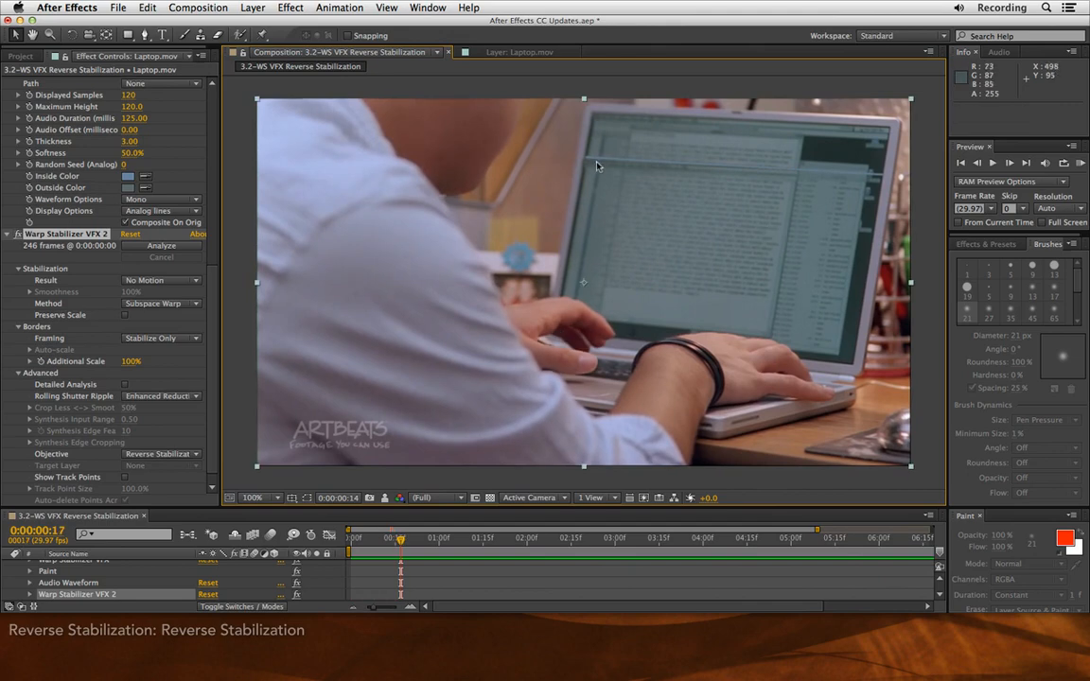
mouse_move(875, 190)
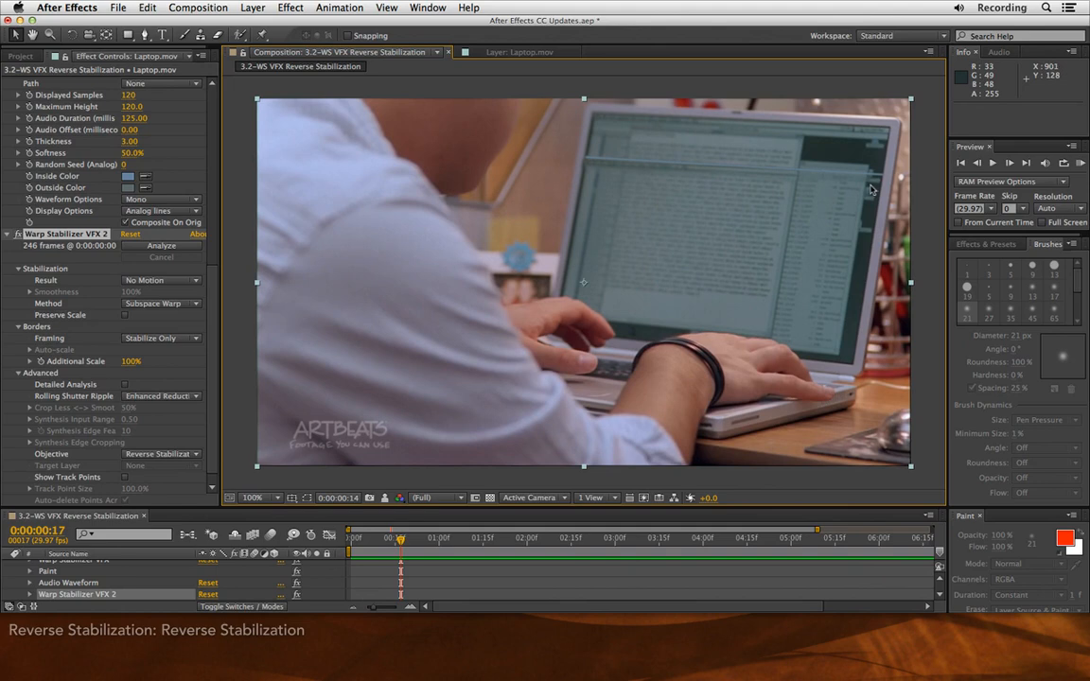
mouse_move(776, 209)
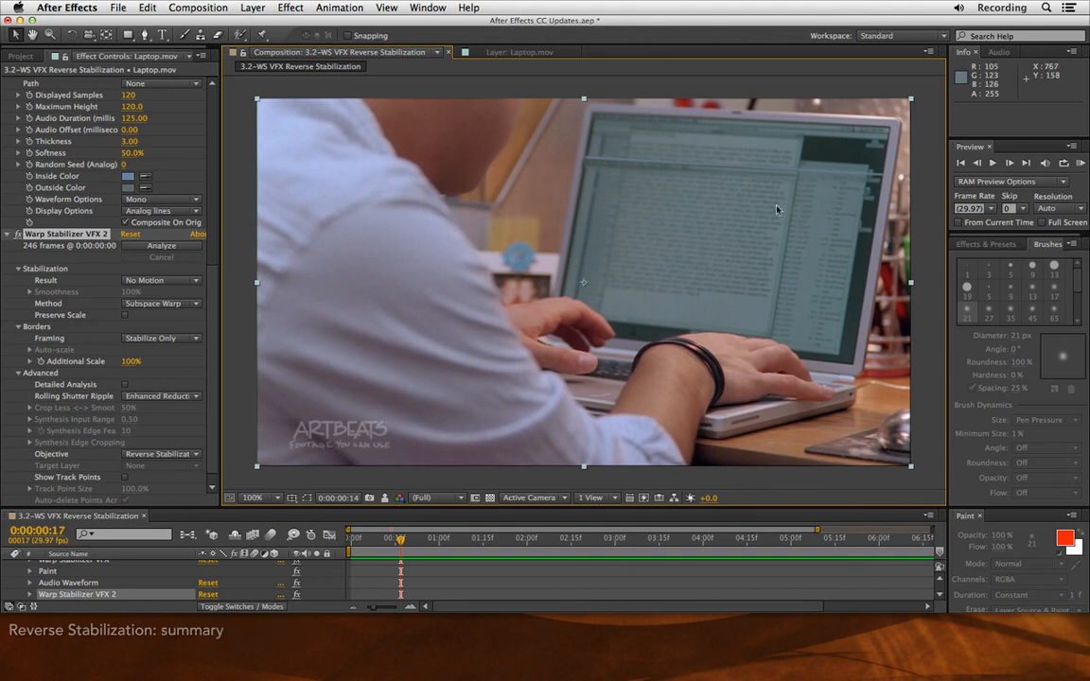
mouse_move(747, 201)
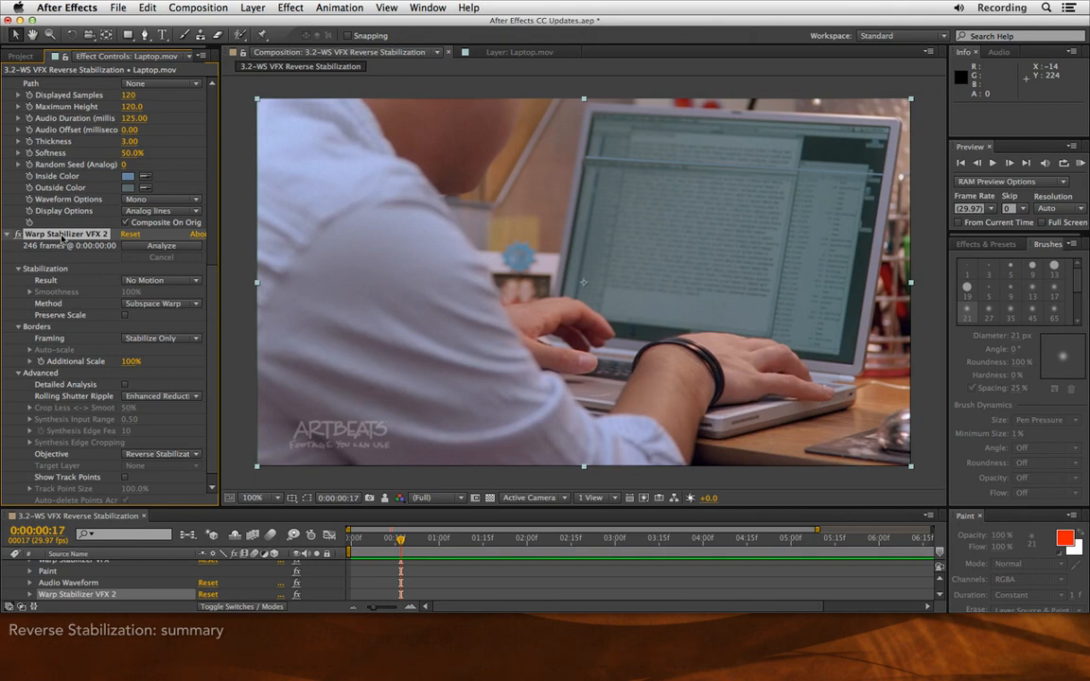
mouse_move(395, 158)
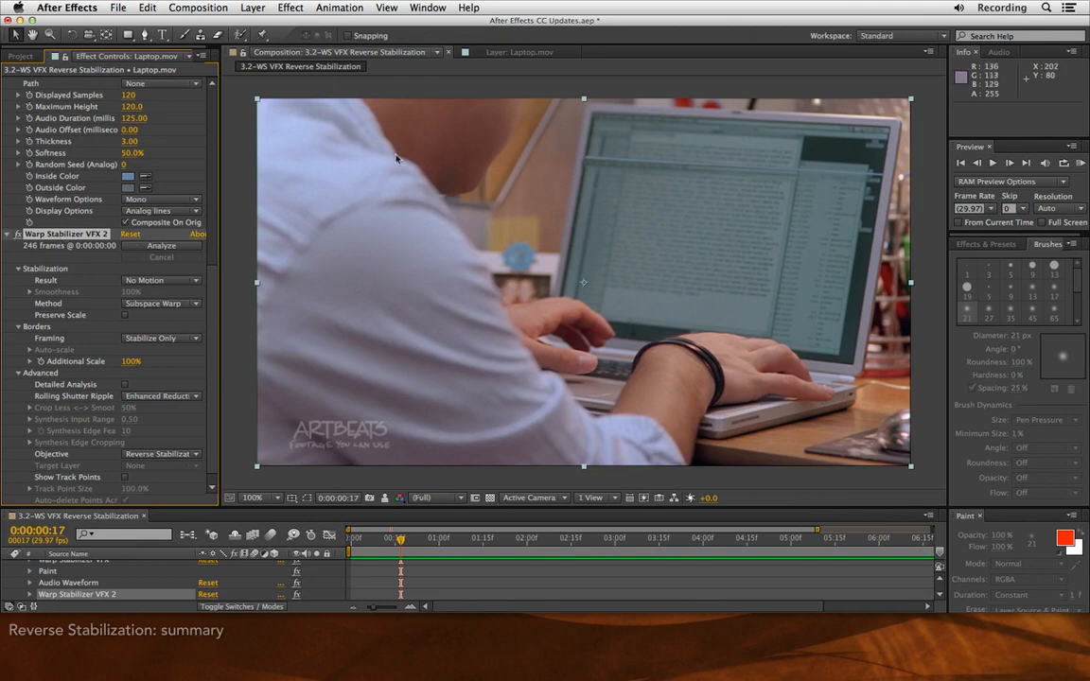
mouse_move(767, 461)
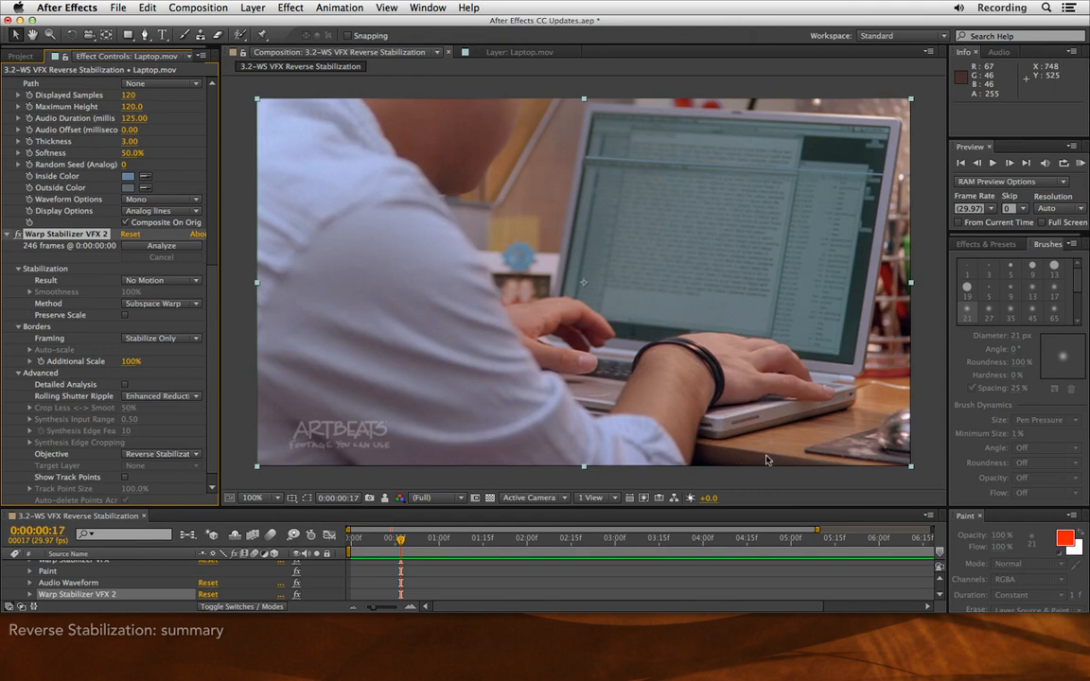
mouse_move(828, 396)
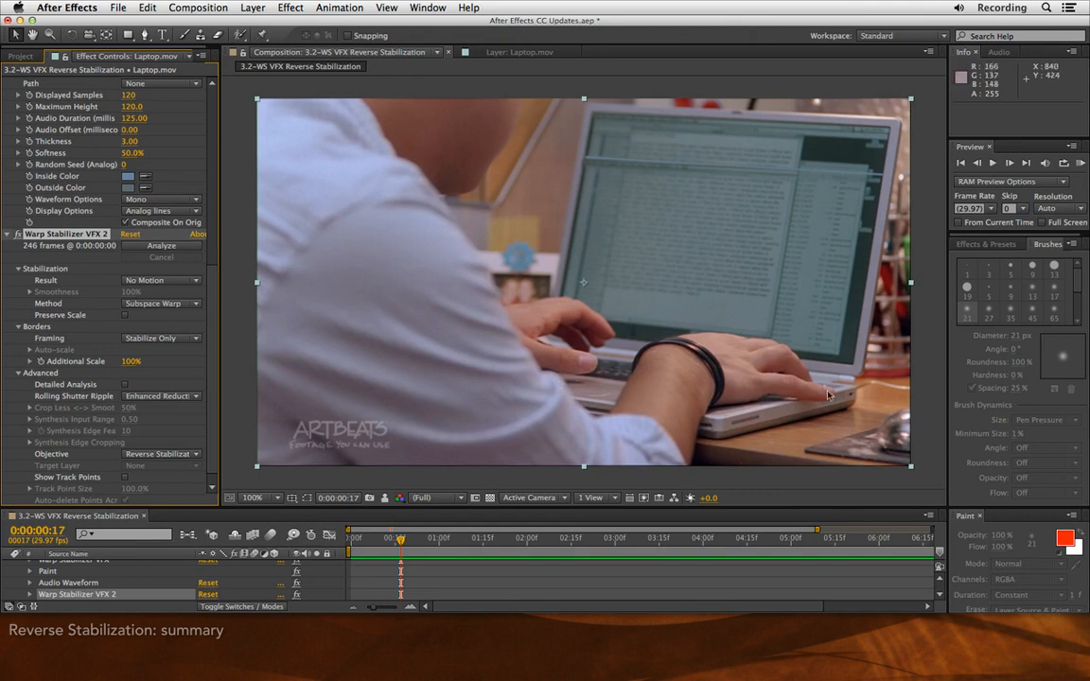
mouse_move(755, 445)
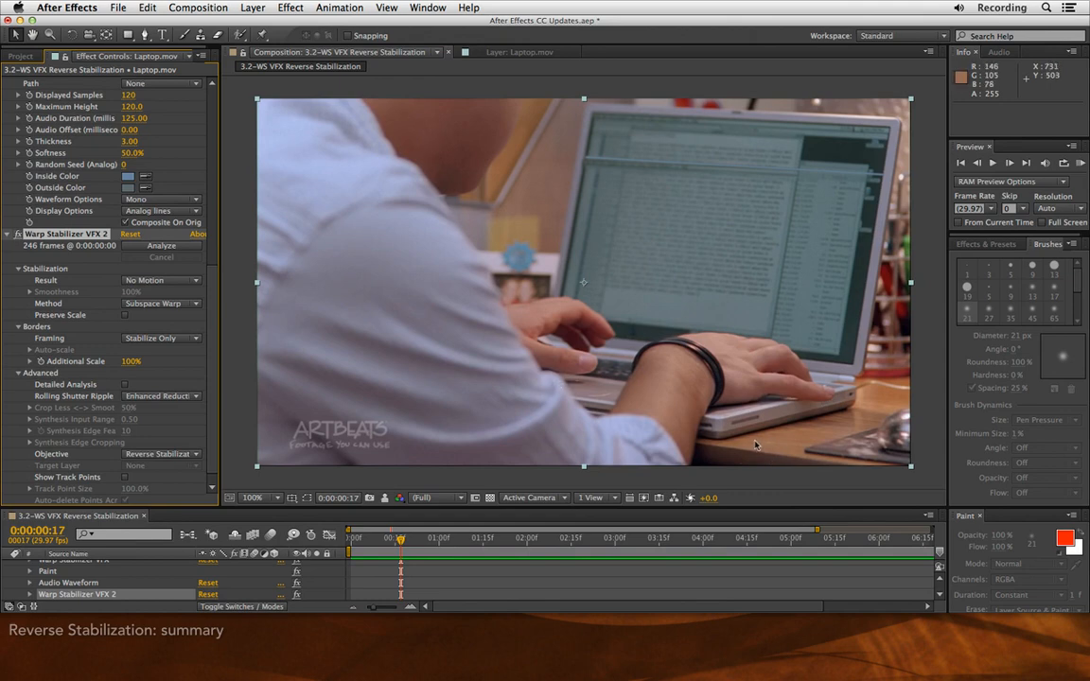